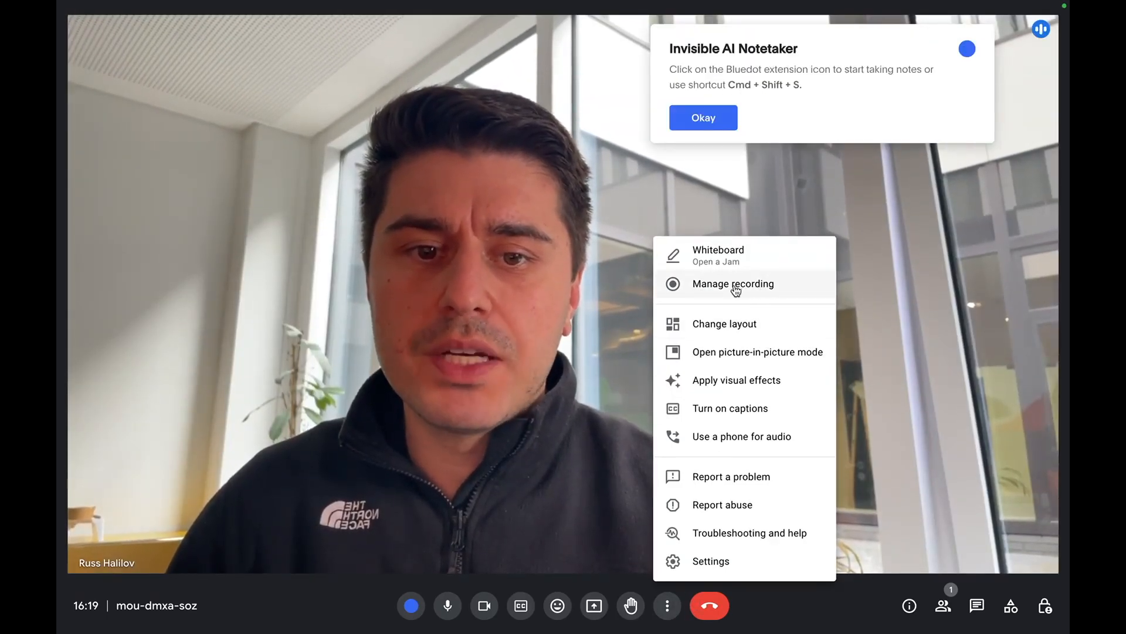
pyautogui.moveTo(764, 136)
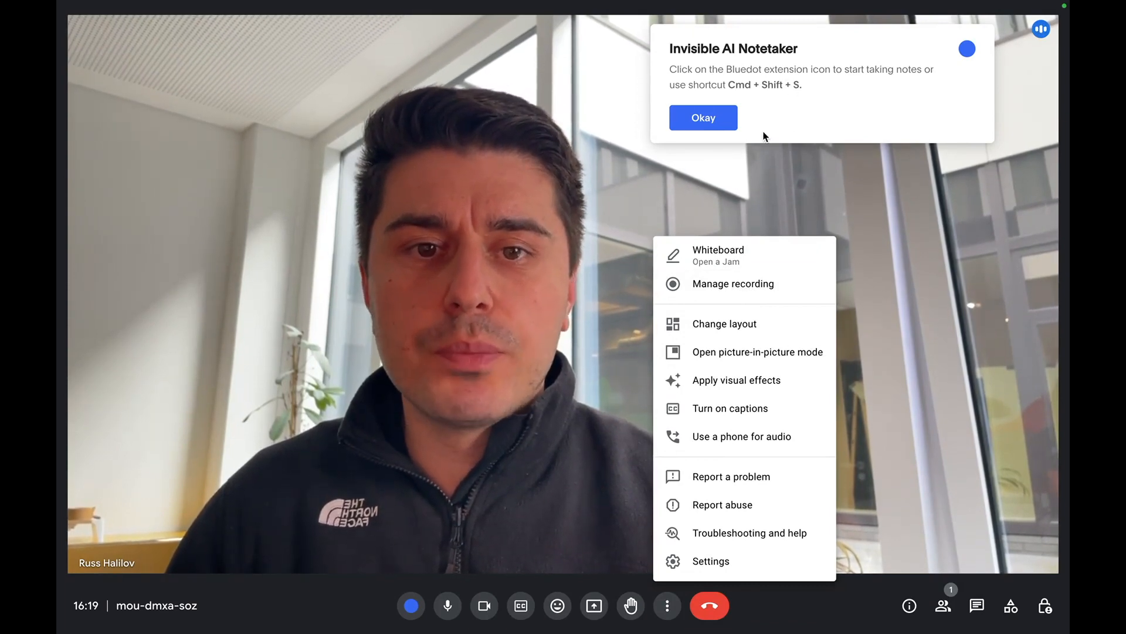
# Dismiss the Bluedot 'Invisible AI Notetaker' notice with Okay
pyautogui.click(702, 118)
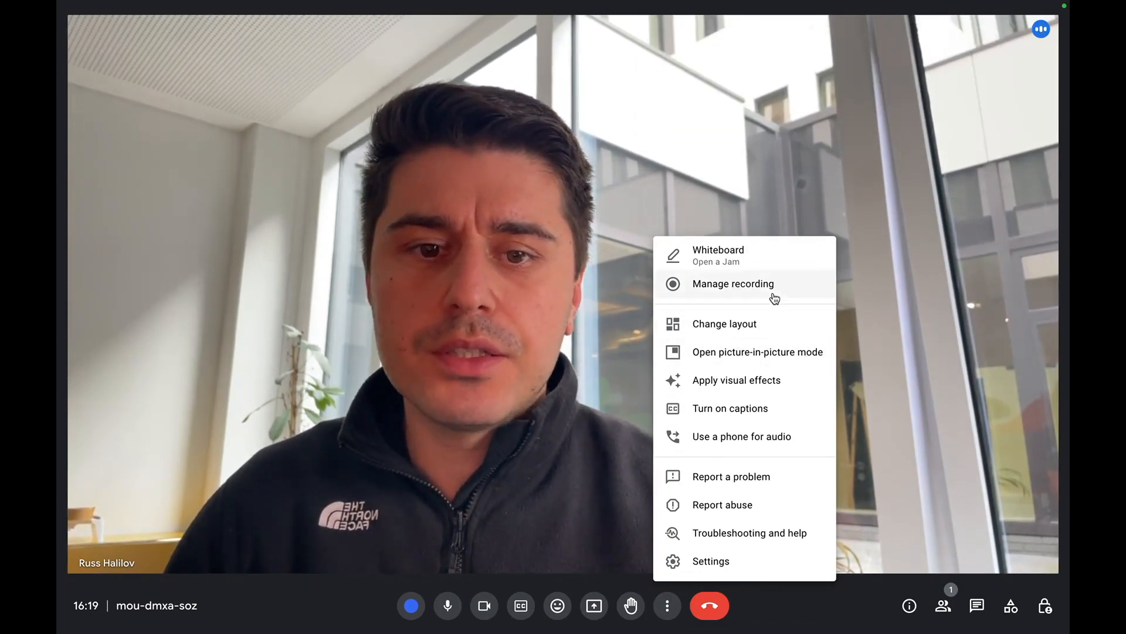
# Start a call recording from Manage recording with caption language kept at None
pyautogui.click(732, 282)
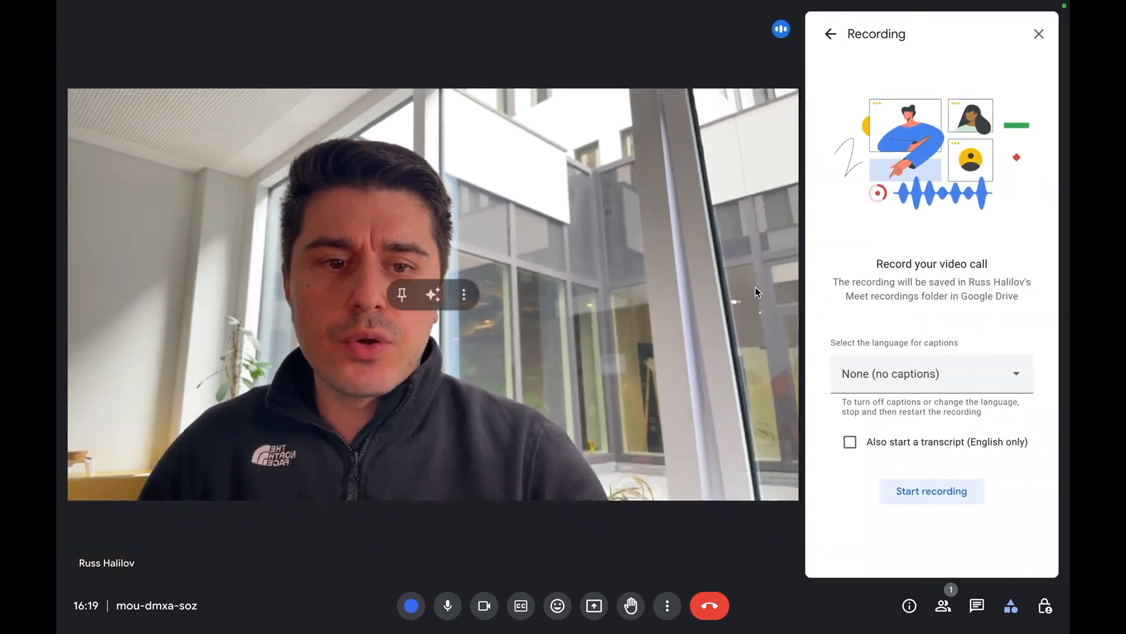
pyautogui.click(931, 373)
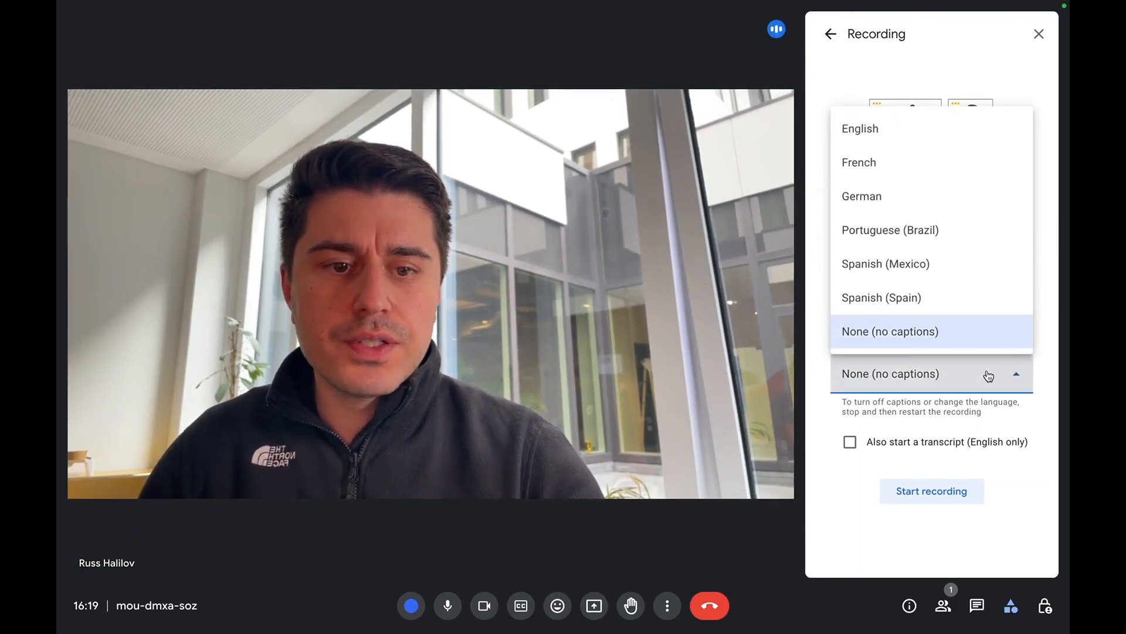
pyautogui.click(890, 331)
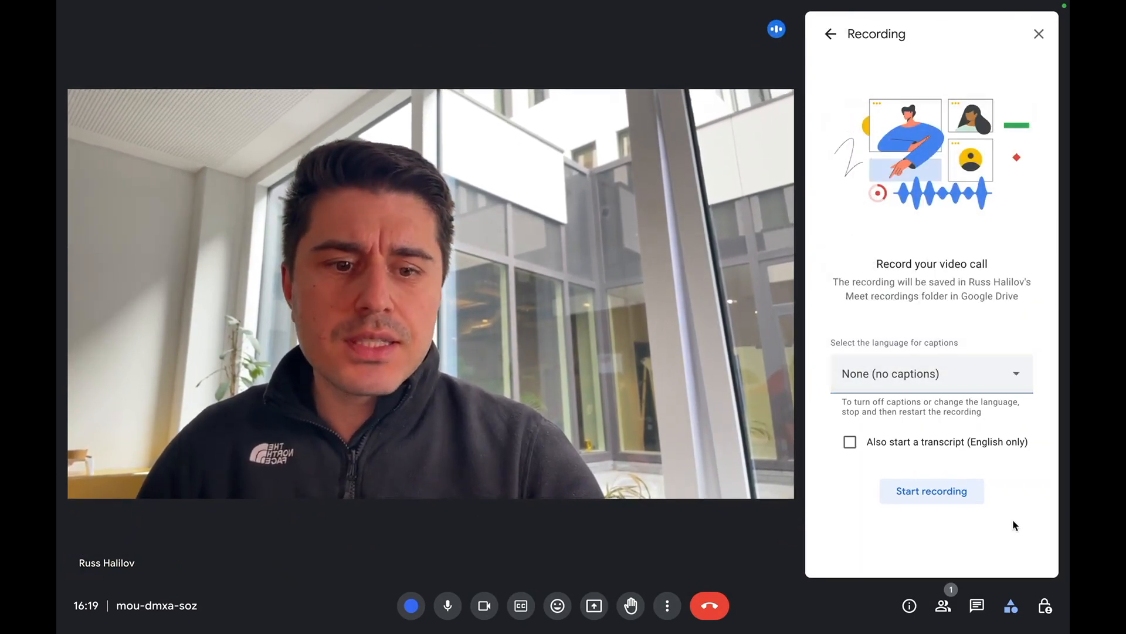
pyautogui.click(931, 491)
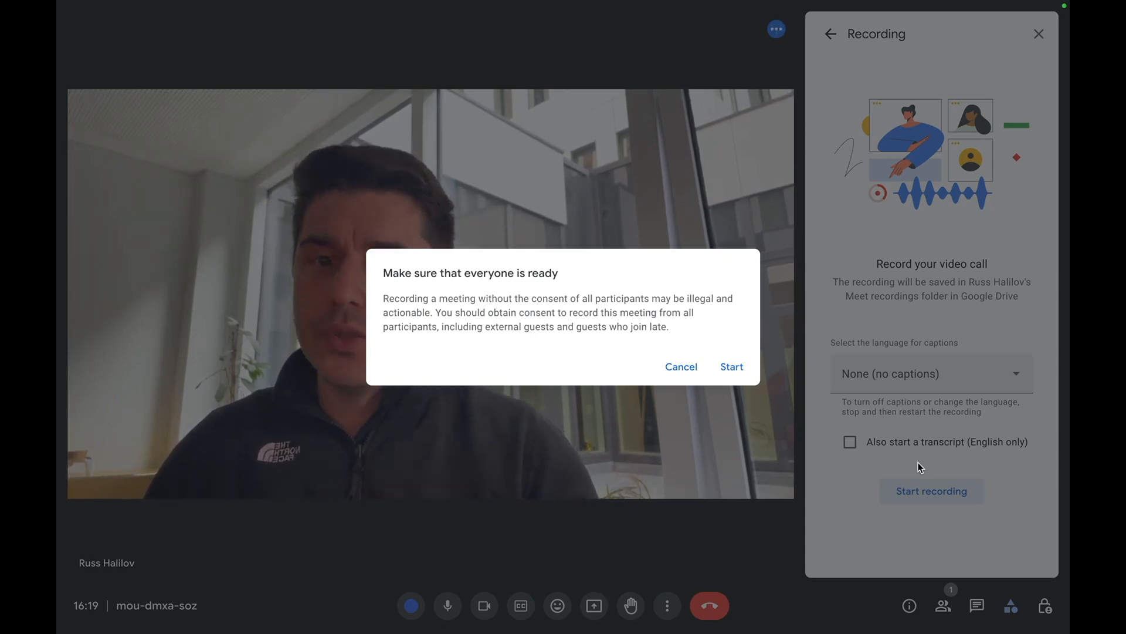
# Confirm Start on the 'Make sure that everyone is ready' dialog so recording begins
pyautogui.click(731, 366)
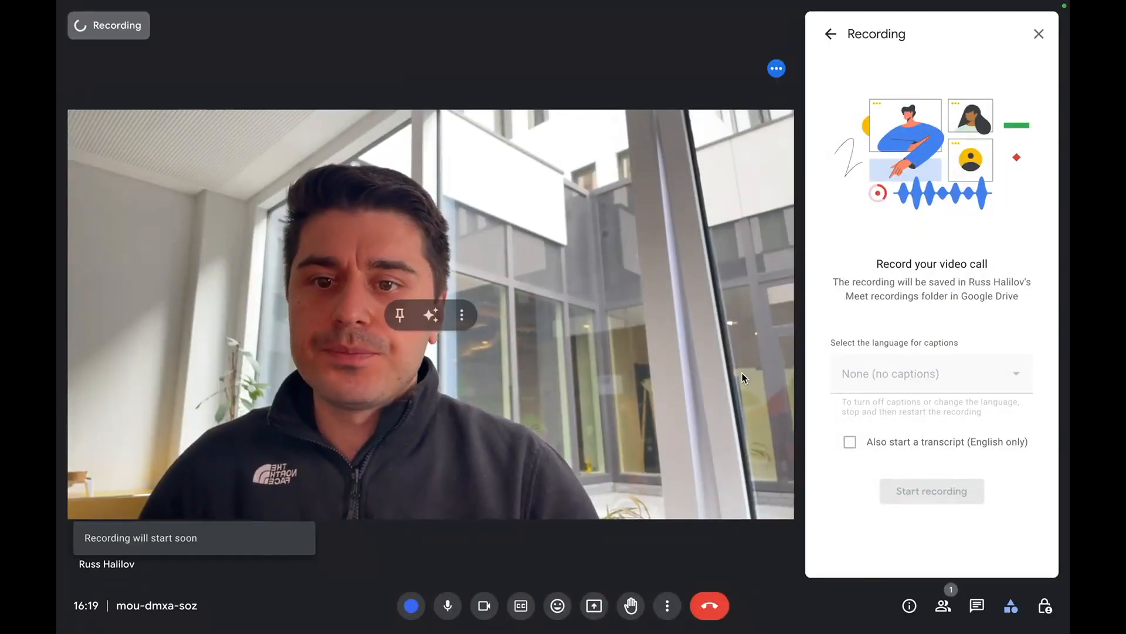
pyautogui.click(931, 490)
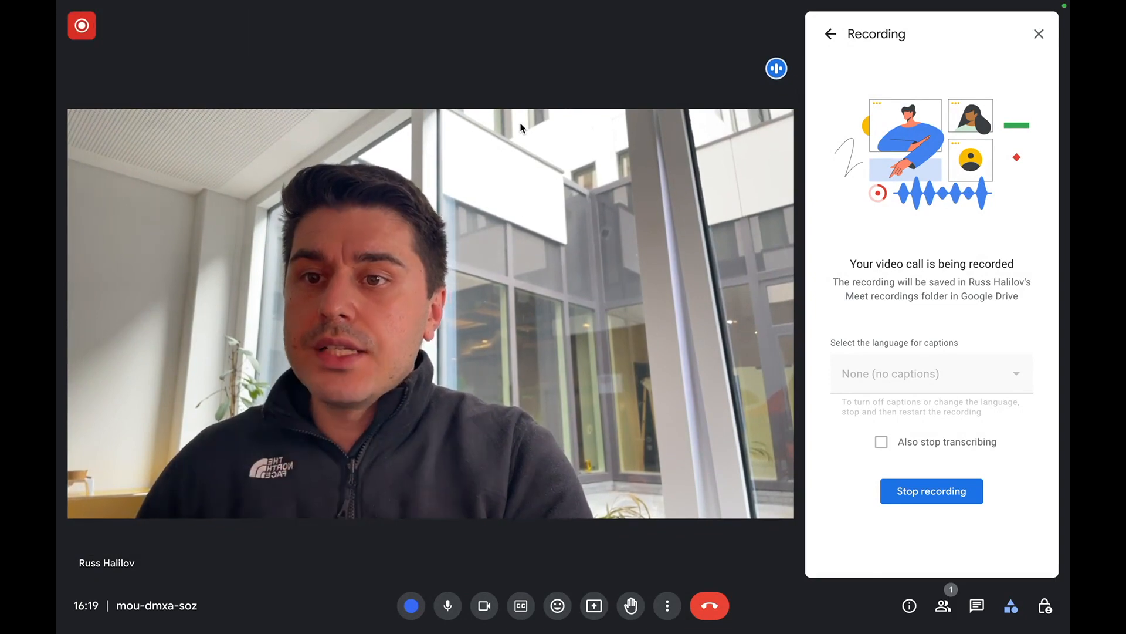
pyautogui.moveTo(81, 24)
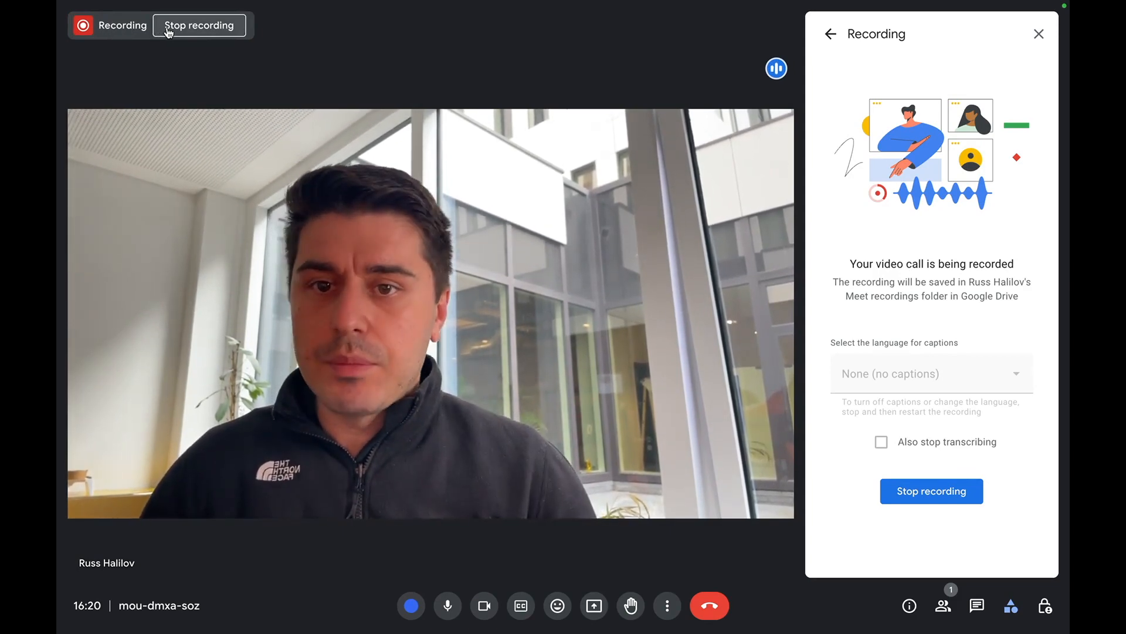
# Stop the call recording and close the Recording panel
pyautogui.click(930, 490)
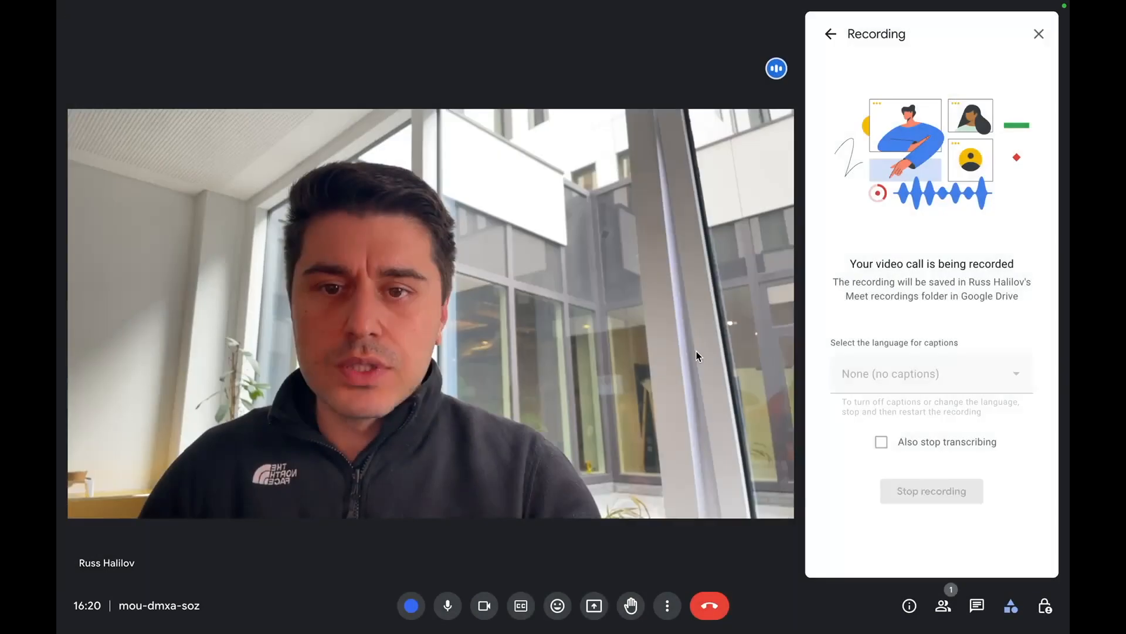
pyautogui.click(930, 491)
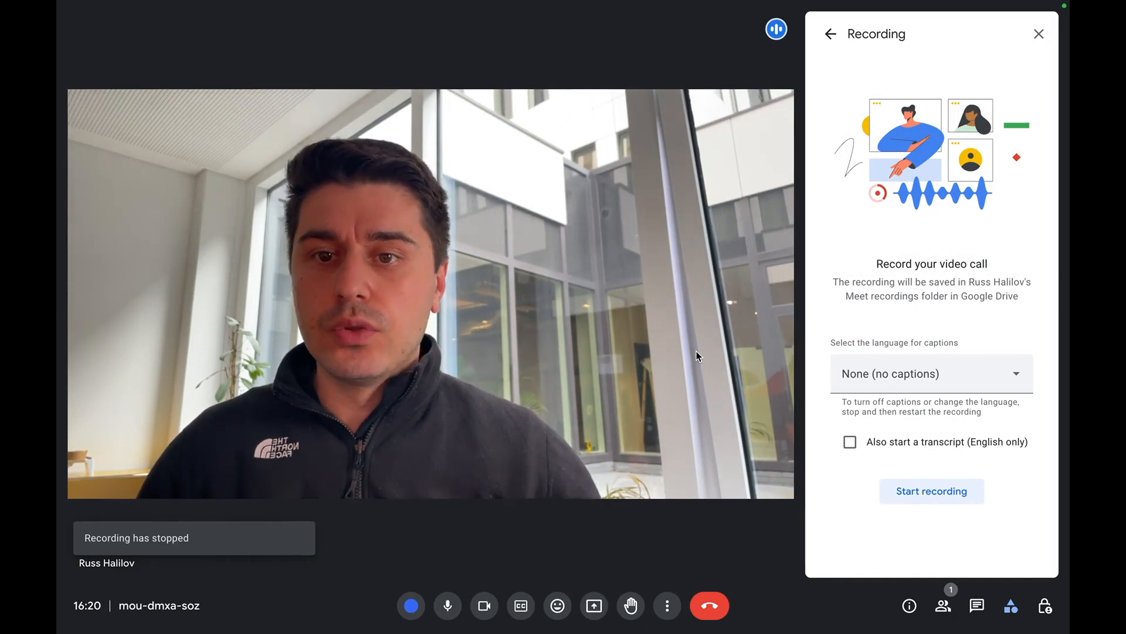
pyautogui.click(1038, 34)
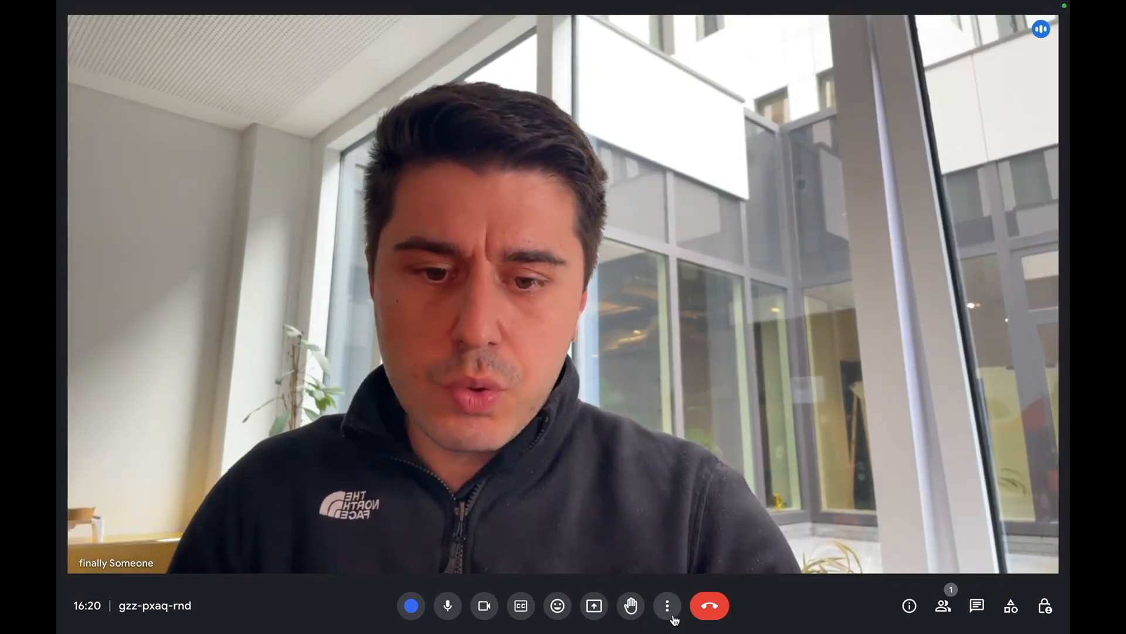
pyautogui.click(667, 605)
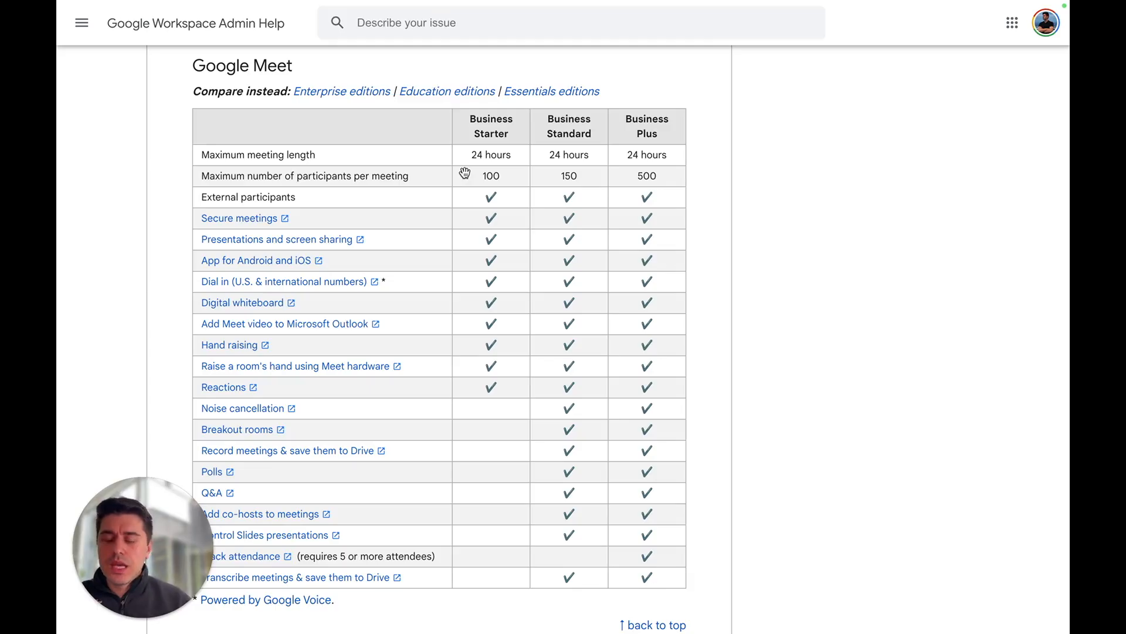
pyautogui.moveTo(535, 393)
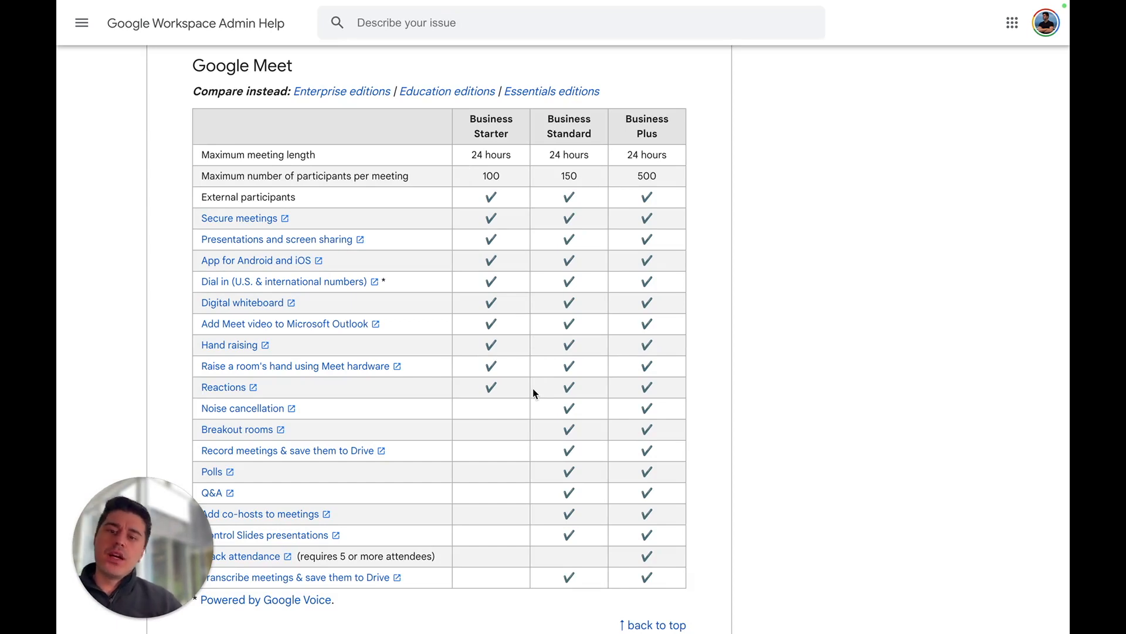
pyautogui.moveTo(504, 129)
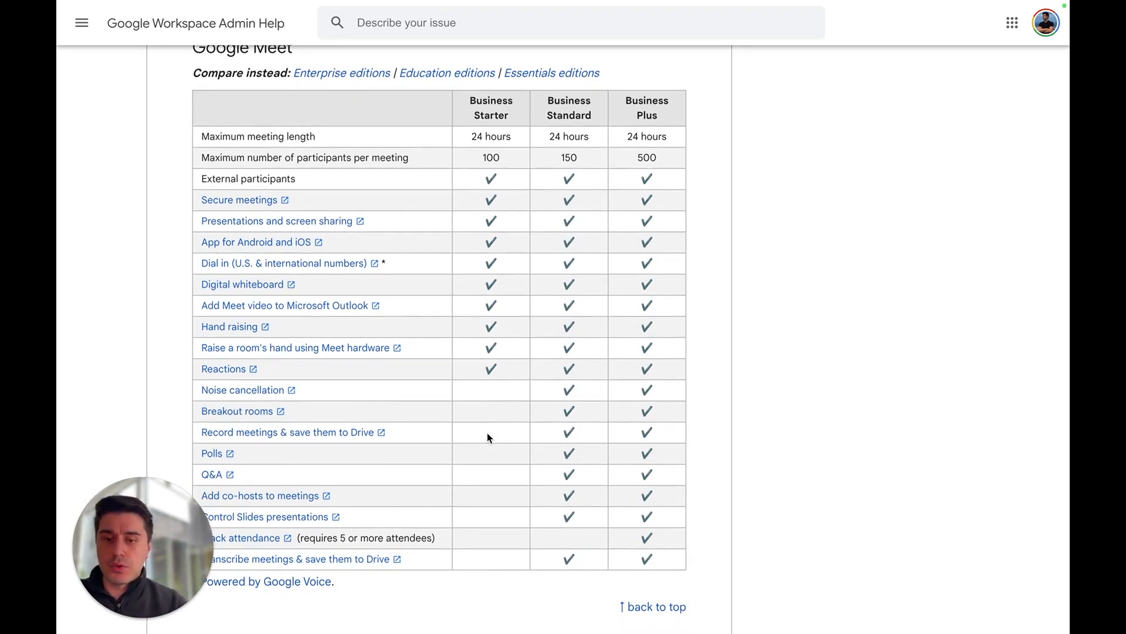
pyautogui.moveTo(567, 434)
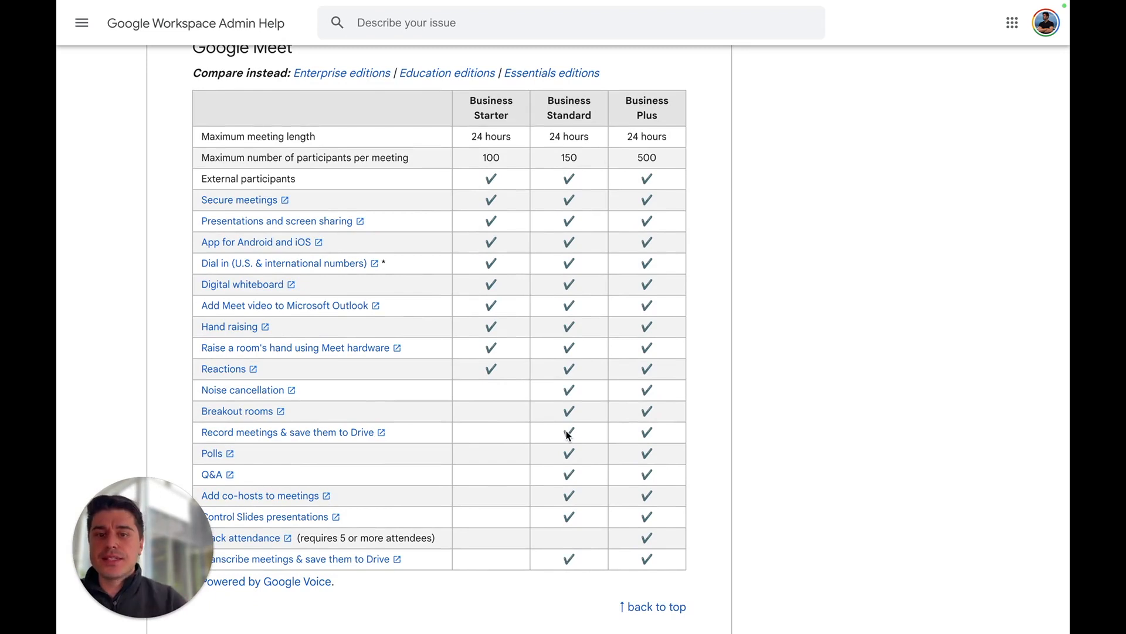
pyautogui.moveTo(518, 168)
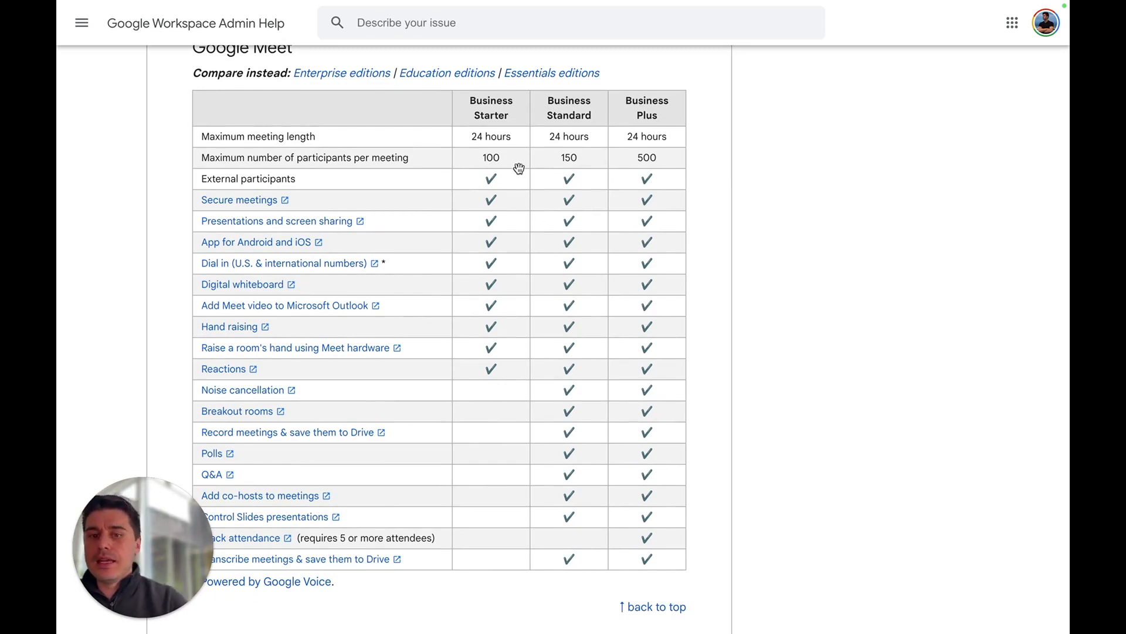
pyautogui.moveTo(472, 78)
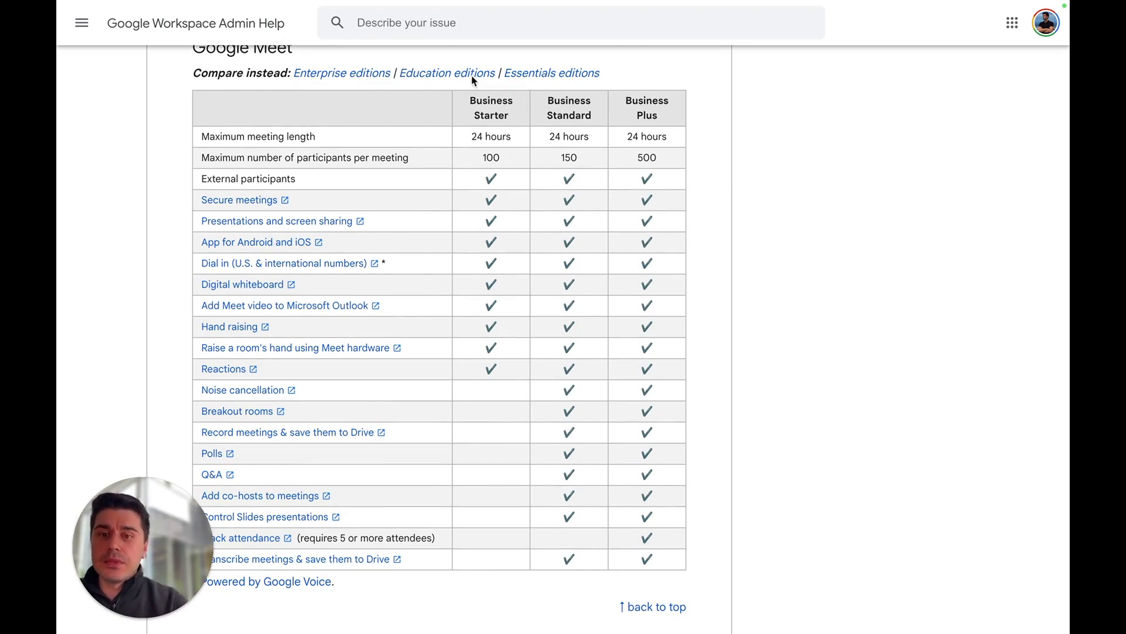
# Review the Google Meet feature table for the Education editions
pyautogui.click(447, 73)
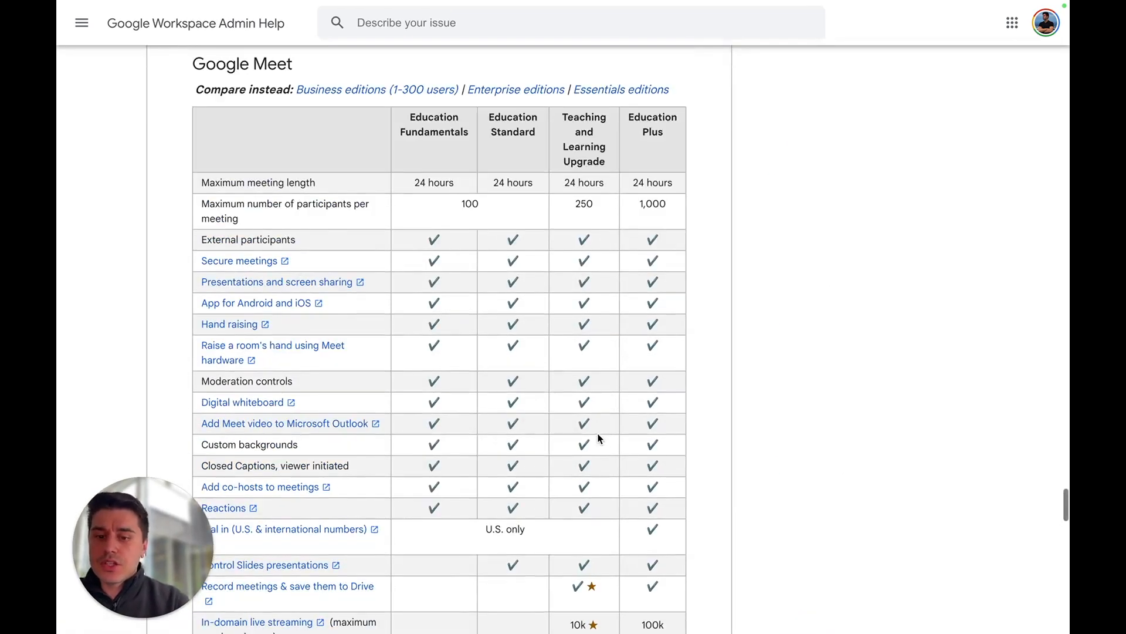
pyautogui.scroll(-3)
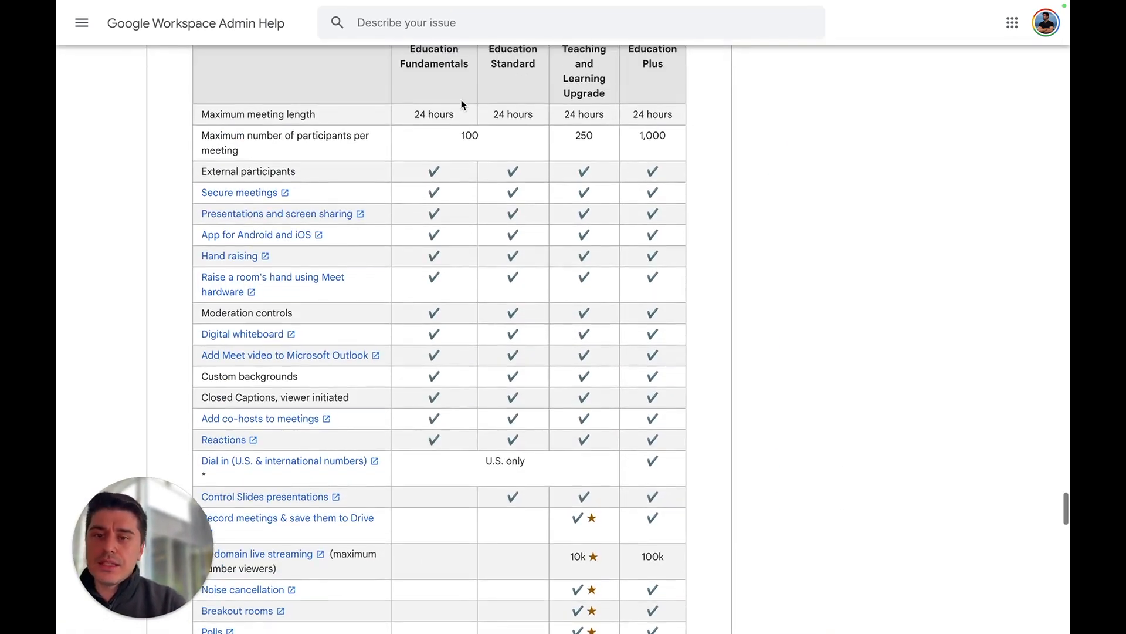
pyautogui.scroll(3)
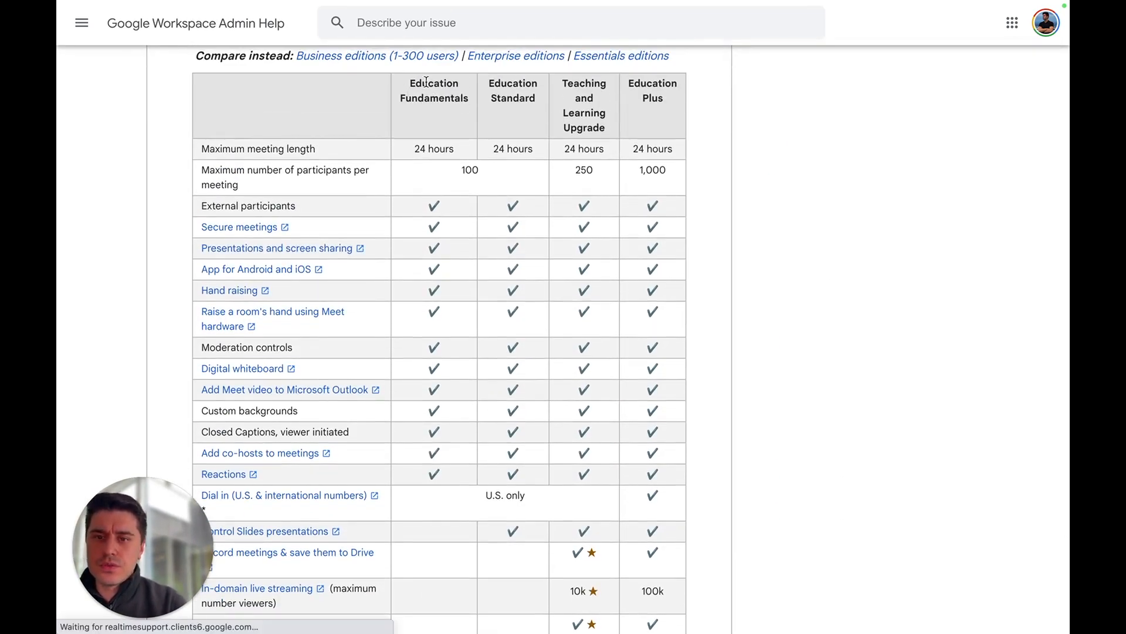
pyautogui.scroll(-3)
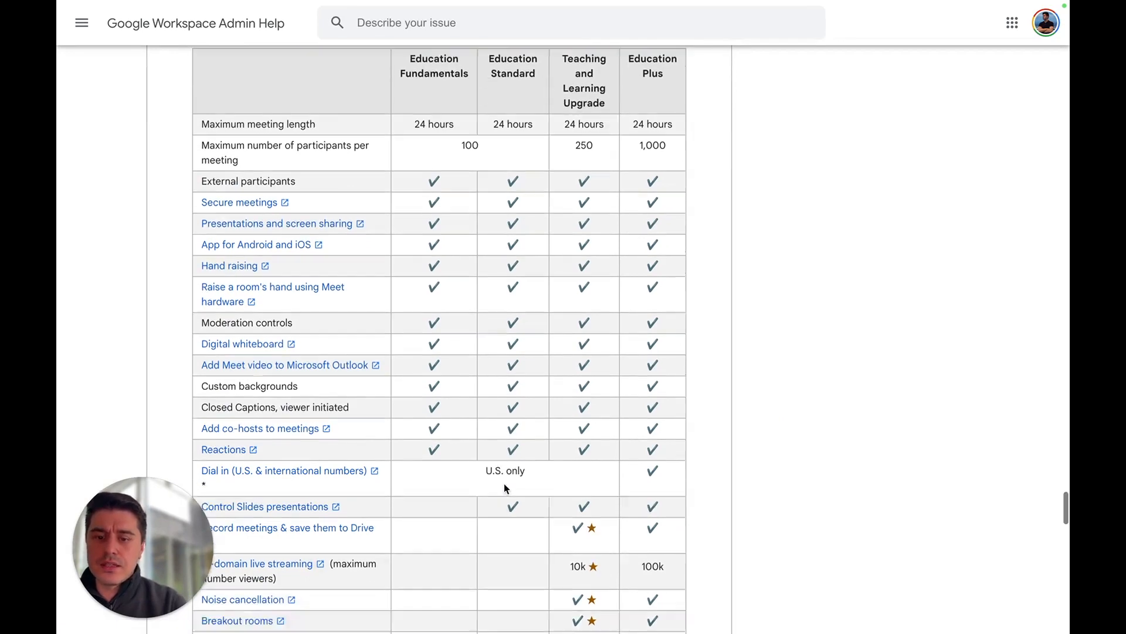
pyautogui.scroll(-3)
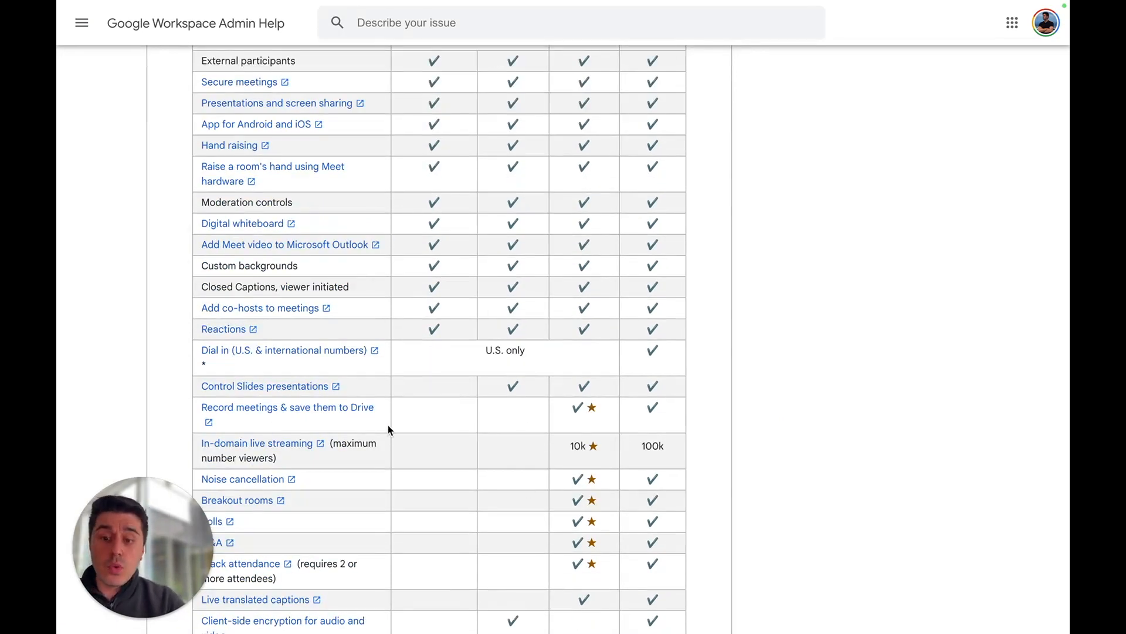
pyautogui.scroll(3)
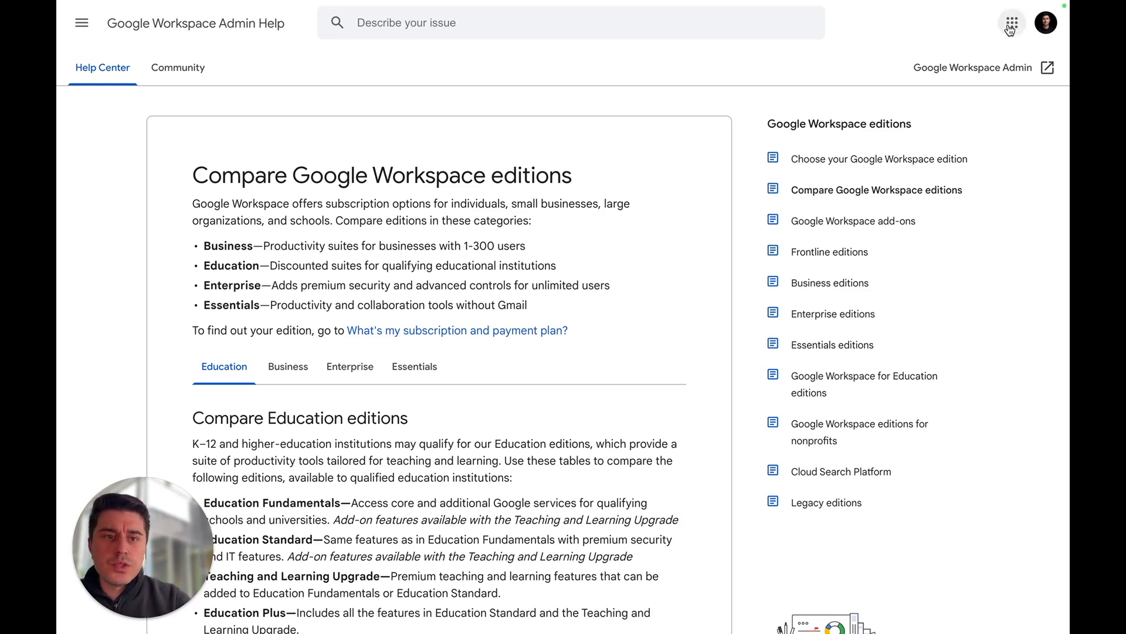
# Go to the Admin console from the Google apps grid
pyautogui.click(1010, 23)
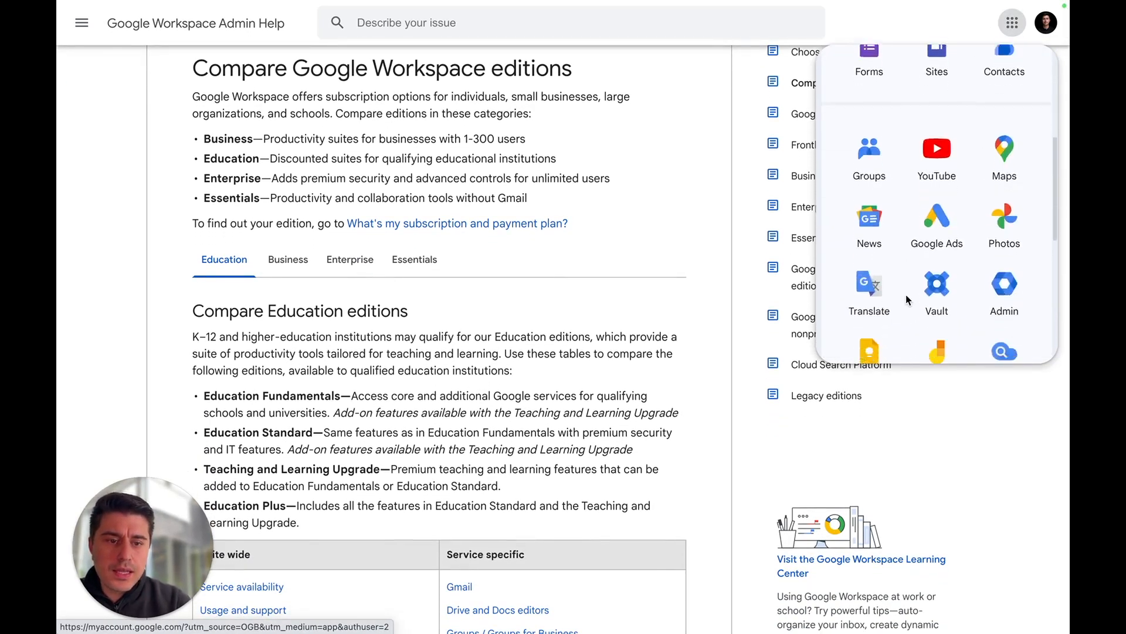
pyautogui.click(1003, 286)
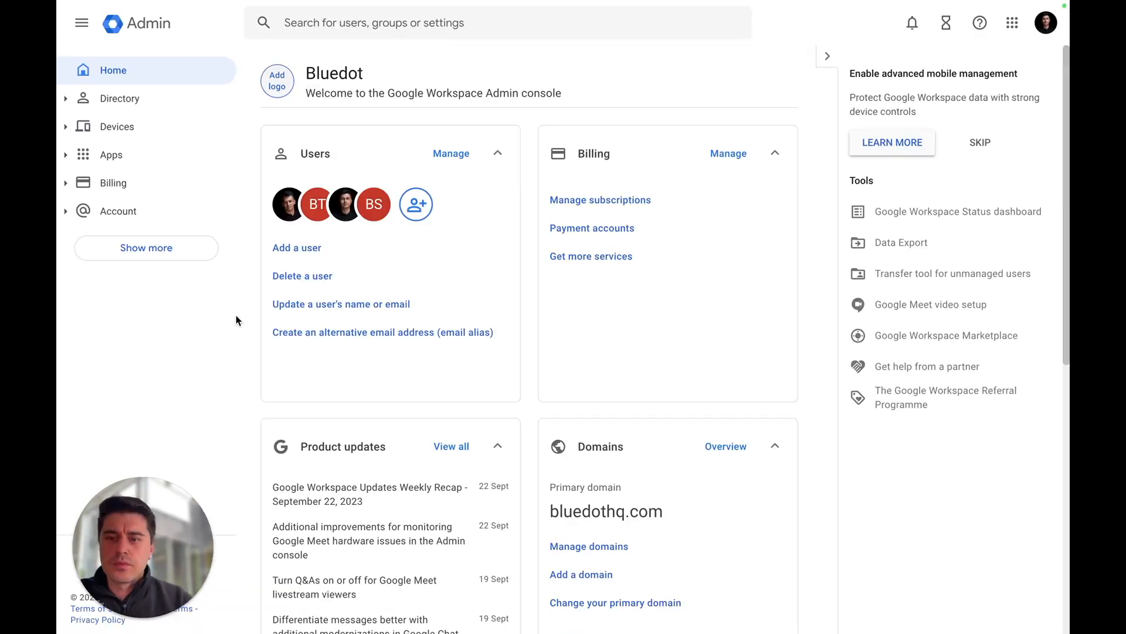
# Navigate Apps > Google Workspace > Google Meet to the Meet video settings
pyautogui.click(110, 155)
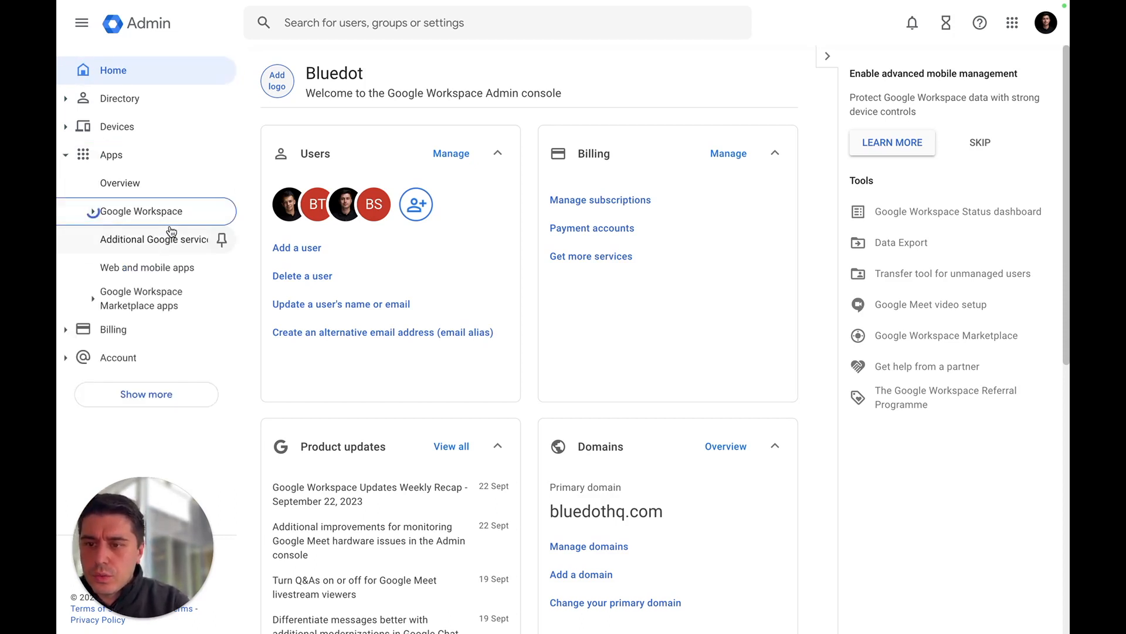
pyautogui.click(142, 210)
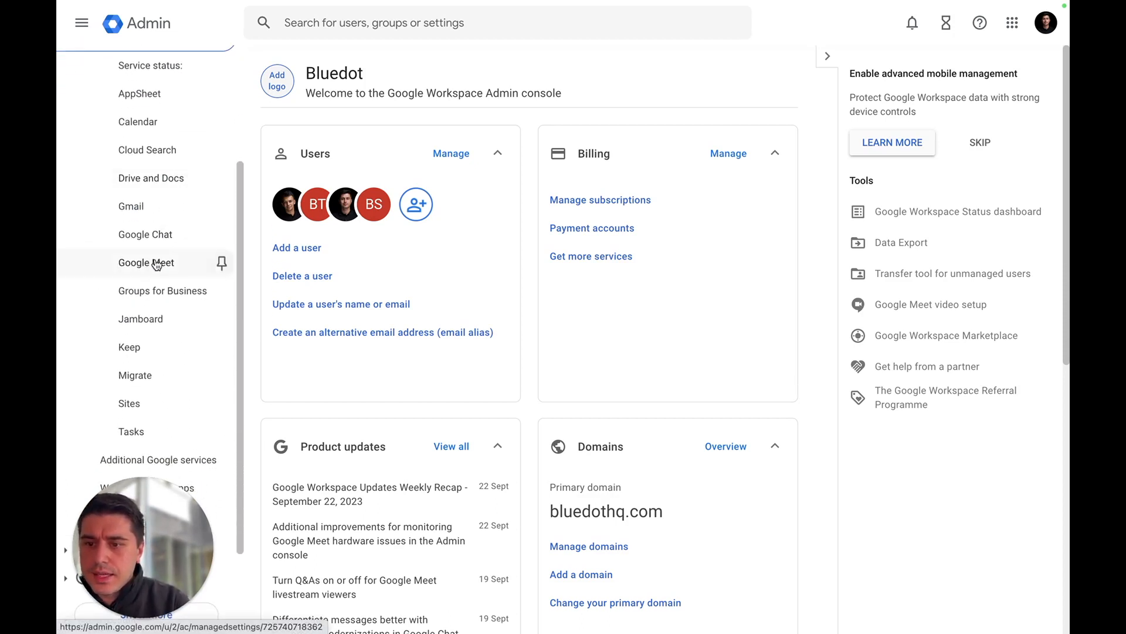
pyautogui.click(145, 262)
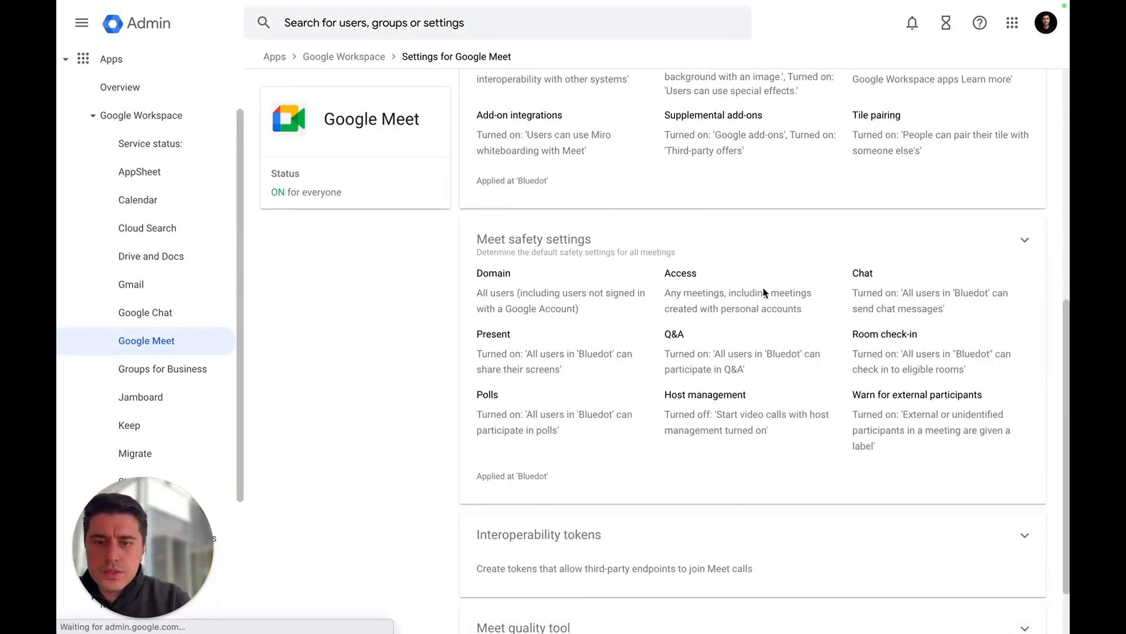
pyautogui.scroll(3)
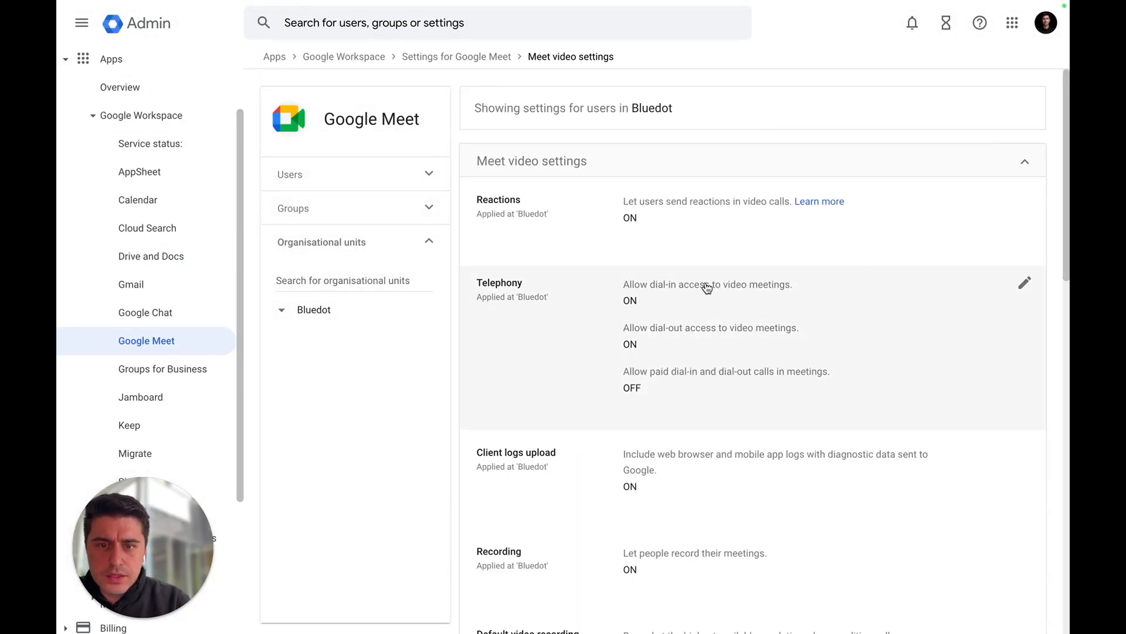
# Toggle the 'Let people record their meetings' checkbox in the Recording setting
pyautogui.click(498, 551)
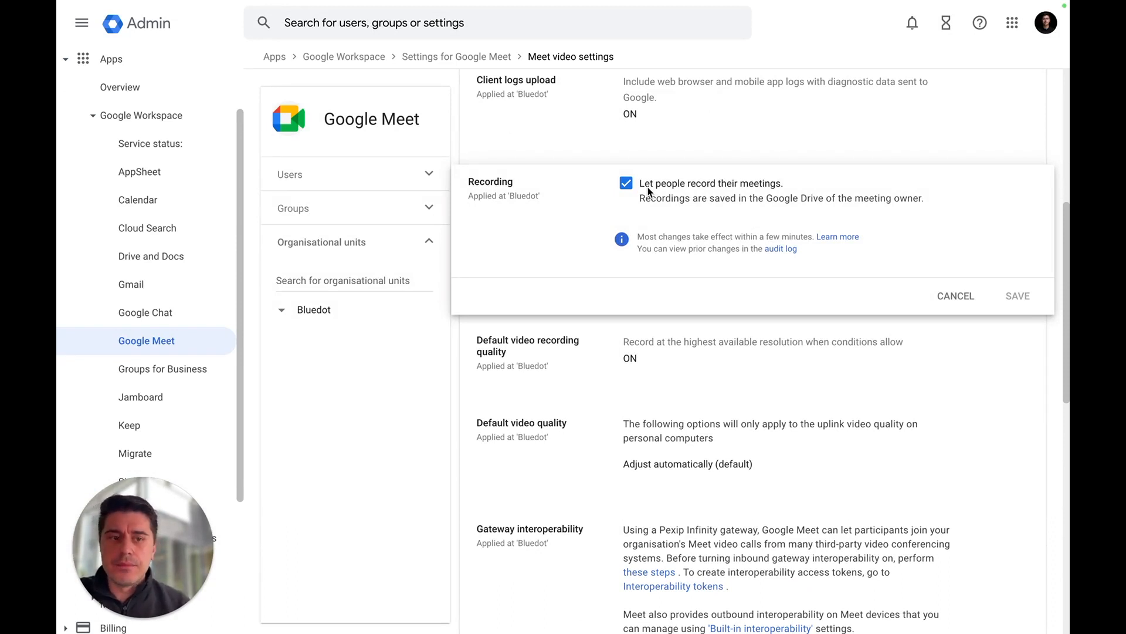
pyautogui.click(625, 183)
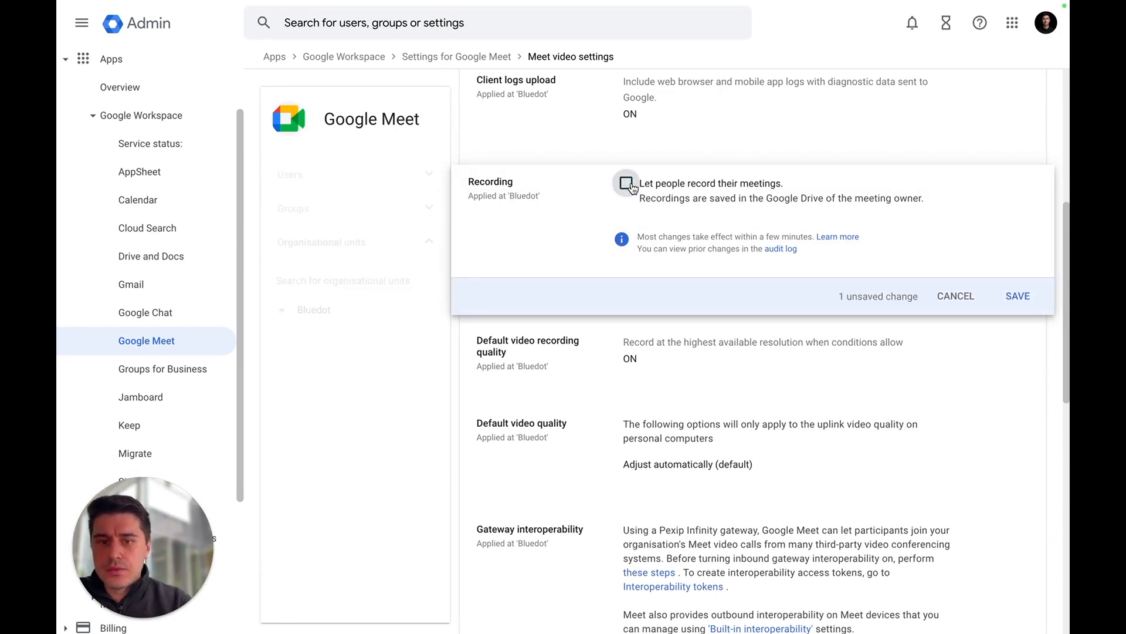
pyautogui.click(625, 183)
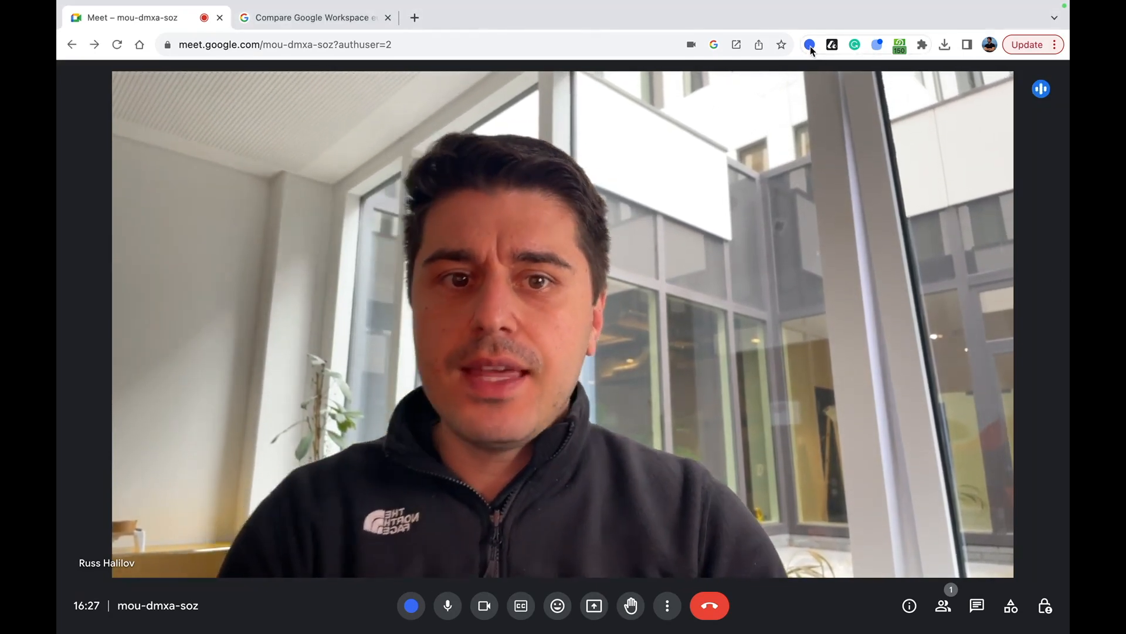
# Show the Bluedot extension popup with its Start Capture option
pyautogui.click(811, 45)
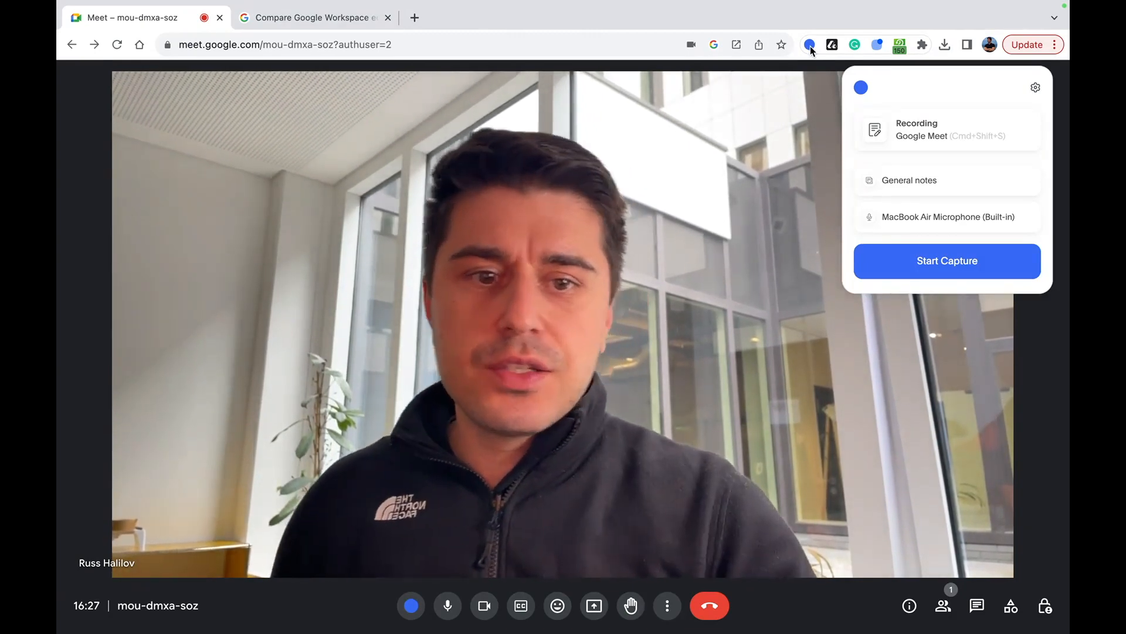